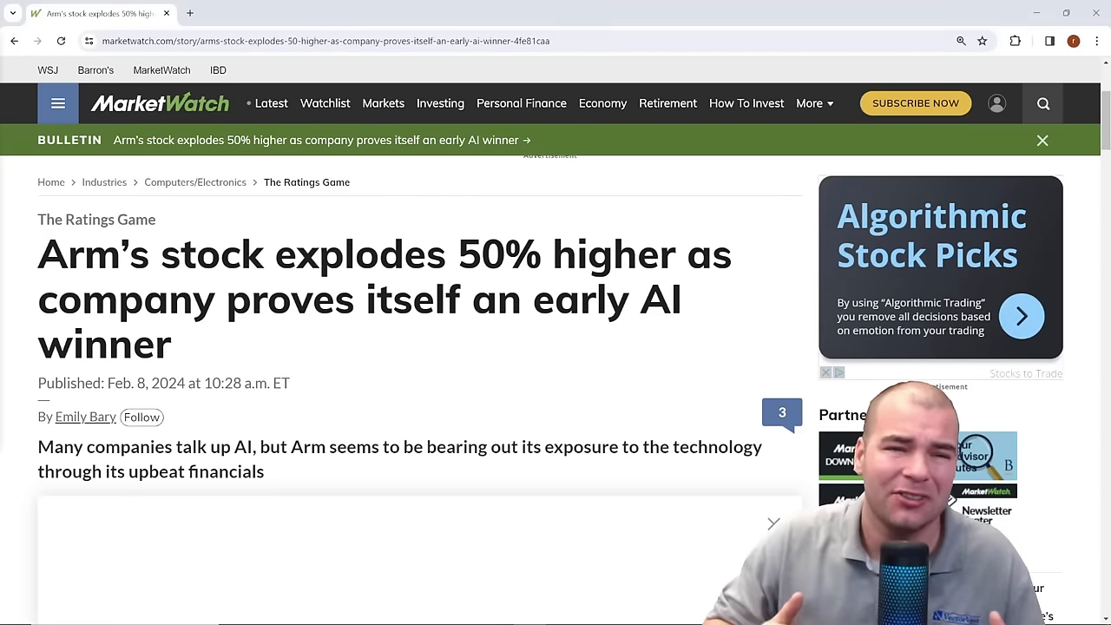
# - Scroll down the Arm article through the royalty revenue and DiFucci royalties passages
pyautogui.scroll(-3)
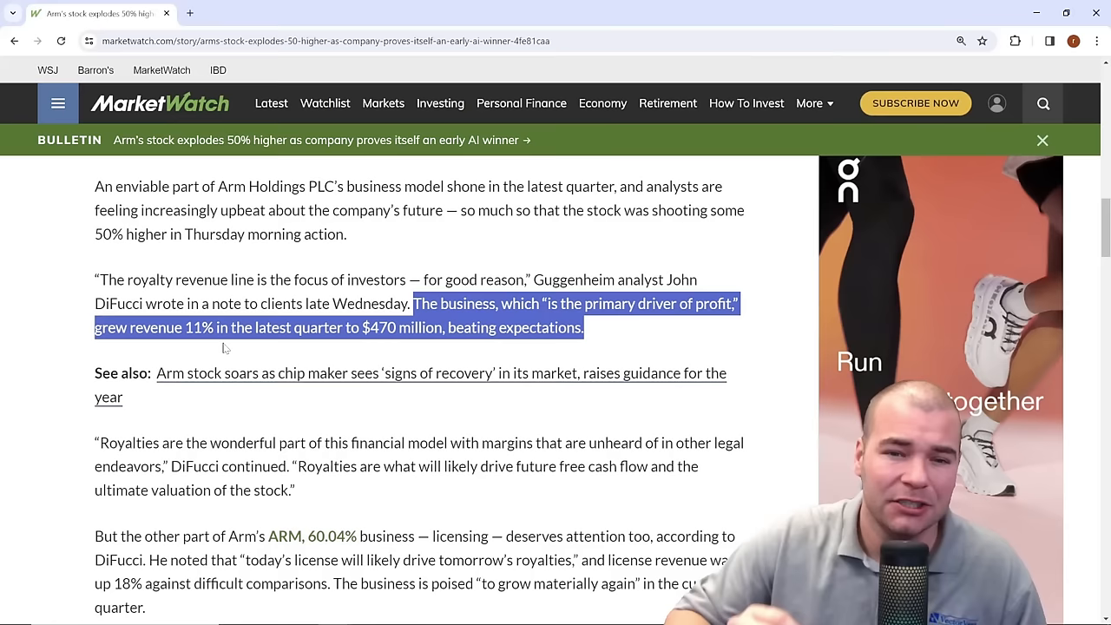
pyautogui.scroll(-3)
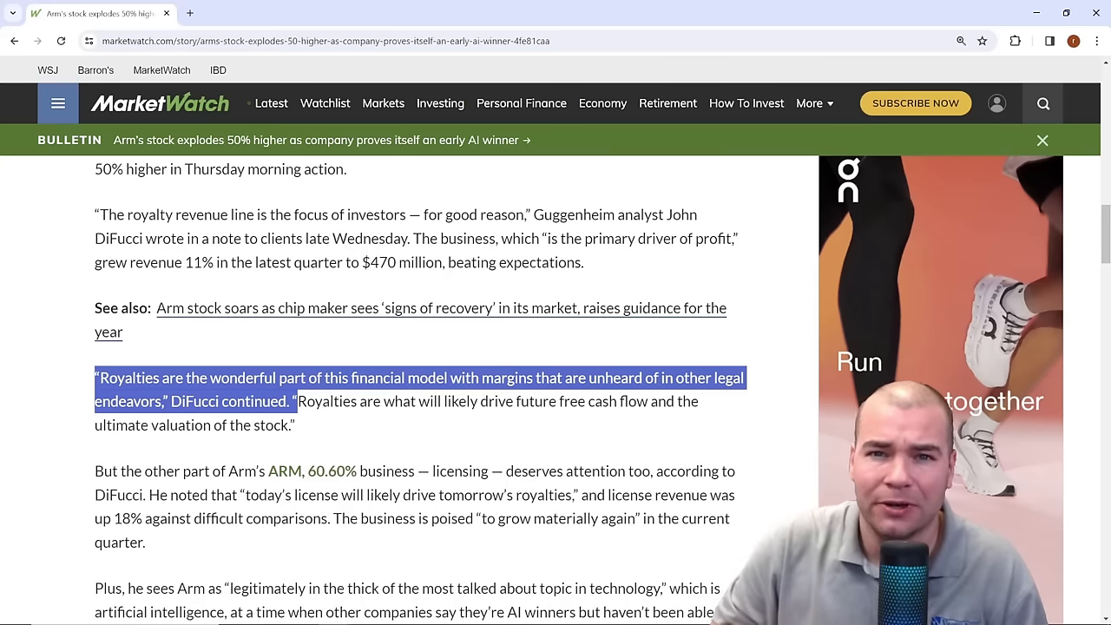
pyautogui.scroll(-3)
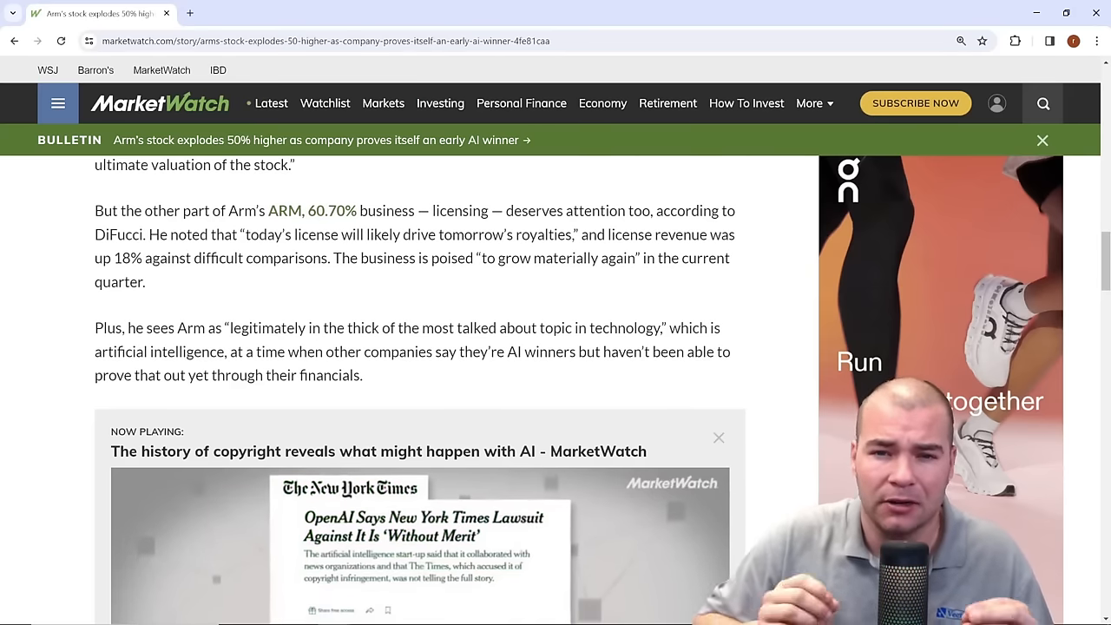
# - Highlight the sentence on Arm's license revenue rising 18% and continue down the article
pyautogui.moveTo(611, 234); pyautogui.dragTo(146, 281)
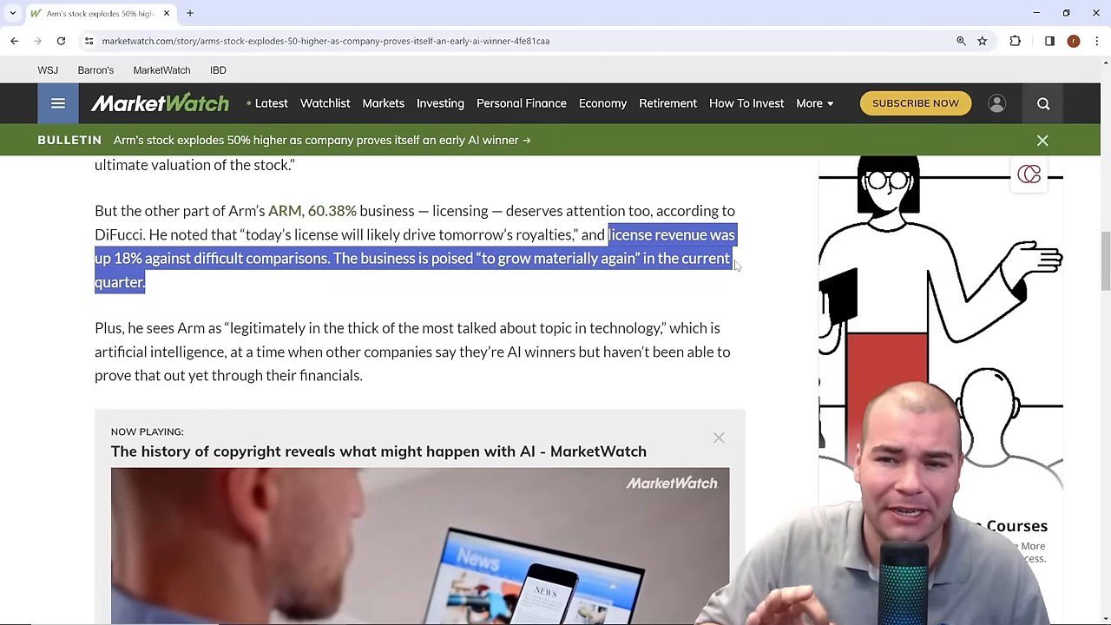
pyautogui.scroll(-3)
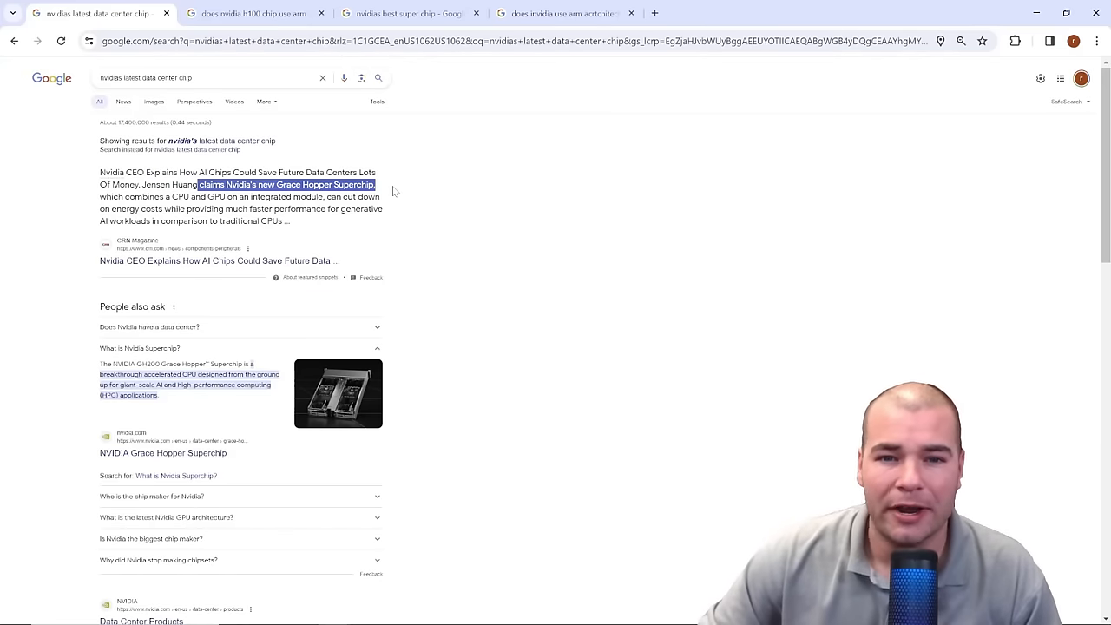
pyautogui.moveTo(417, 194)
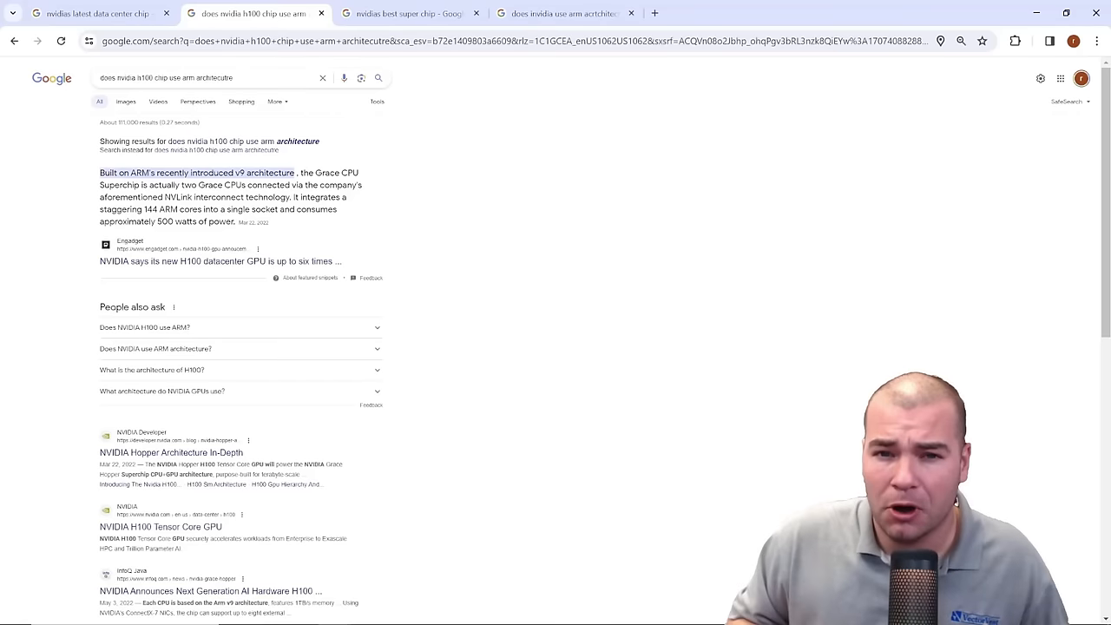
# - Switch to VectorVest 7 showing Arm Holdings at 119.44 with a Buy rating
pyautogui.click(408, 14)
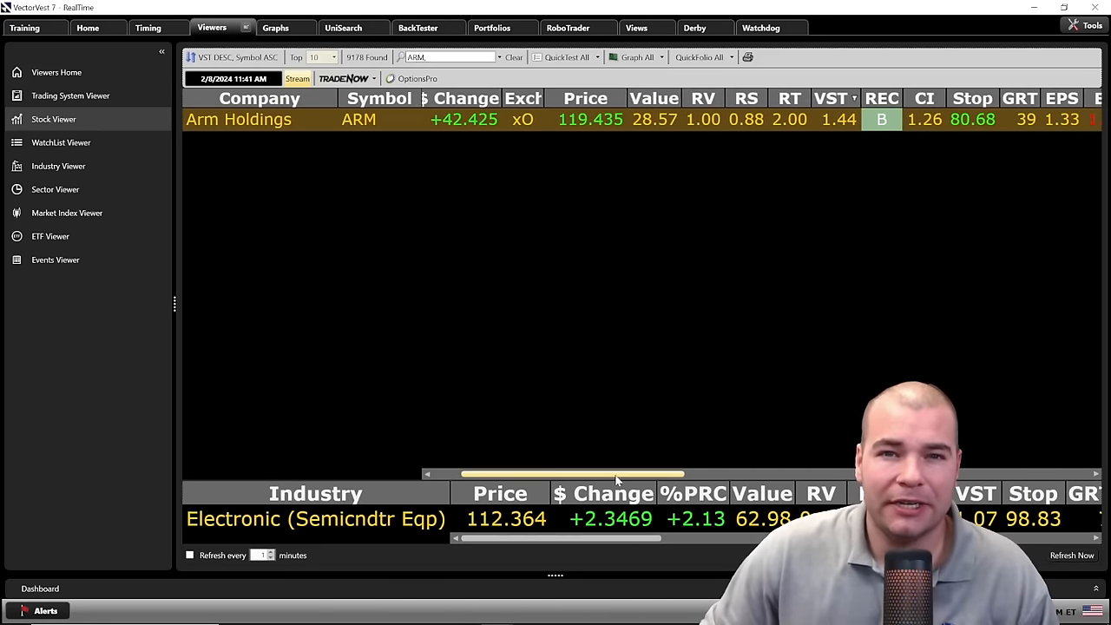
# - Reveal Arm's AvgVol, Sales 2679.00, Sales GRT 28 and P/S 45.92 columns, then bring up its price chart
pyautogui.hscroll(3)
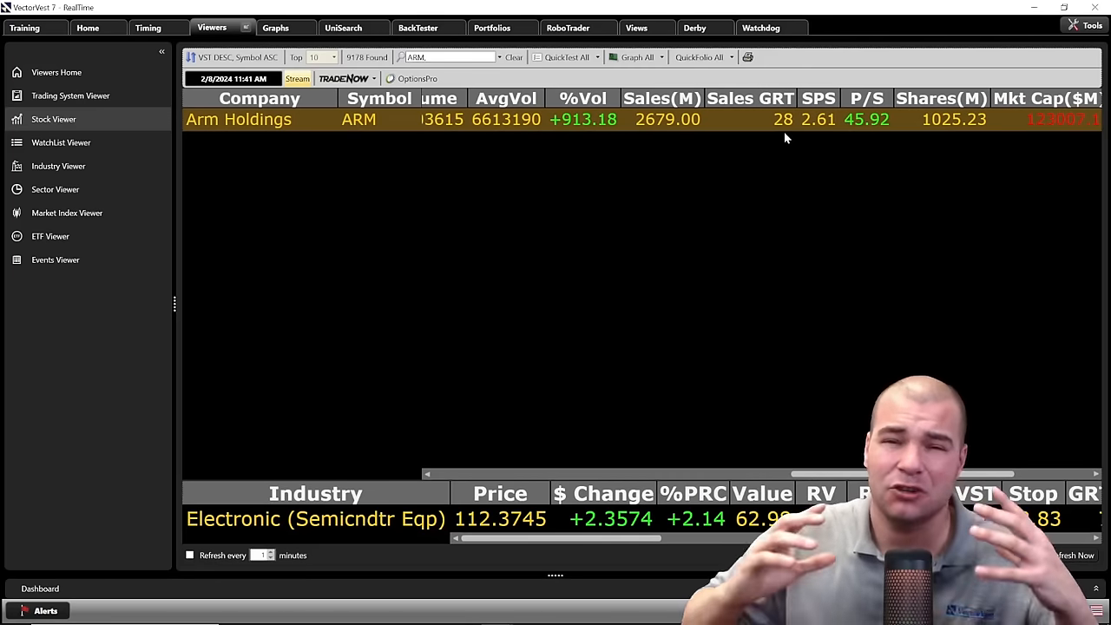
pyautogui.click(274, 28)
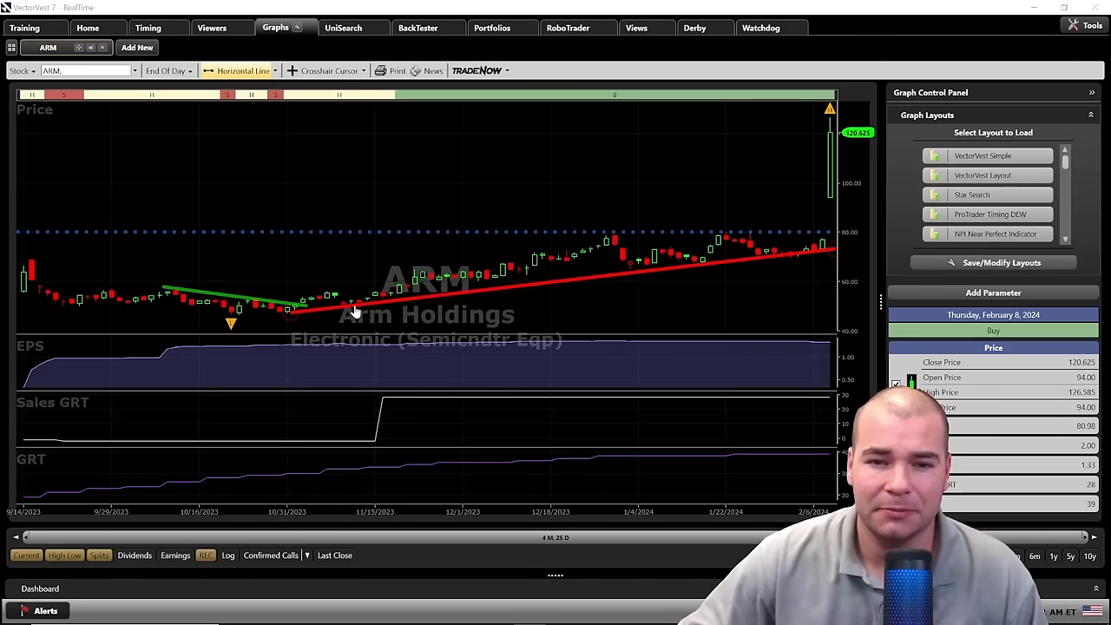
pyautogui.moveTo(703, 267)
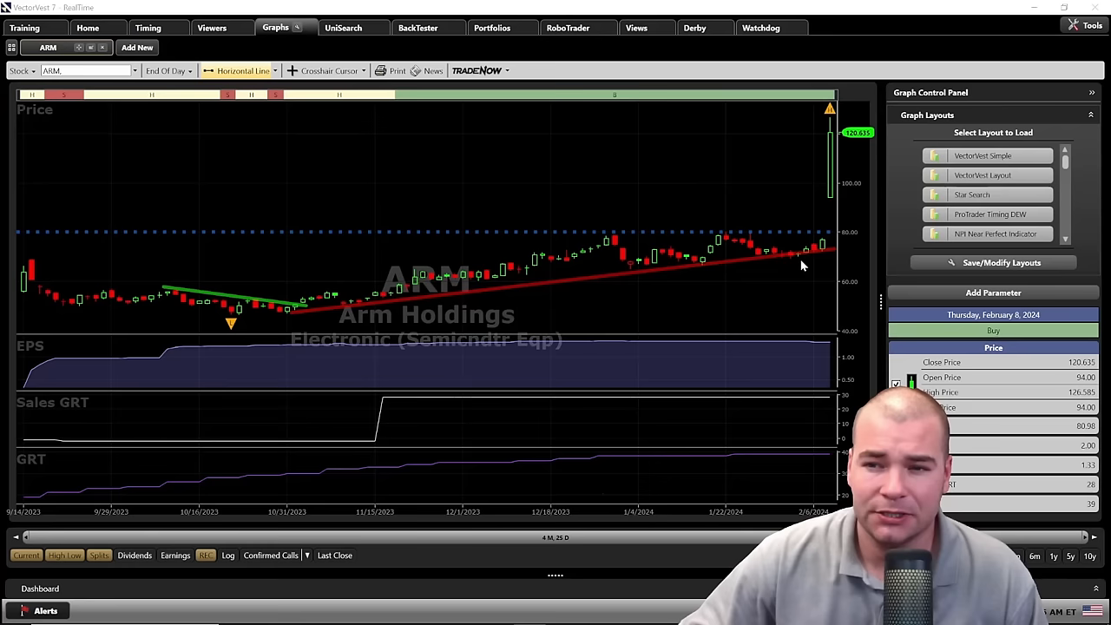
pyautogui.moveTo(815, 212)
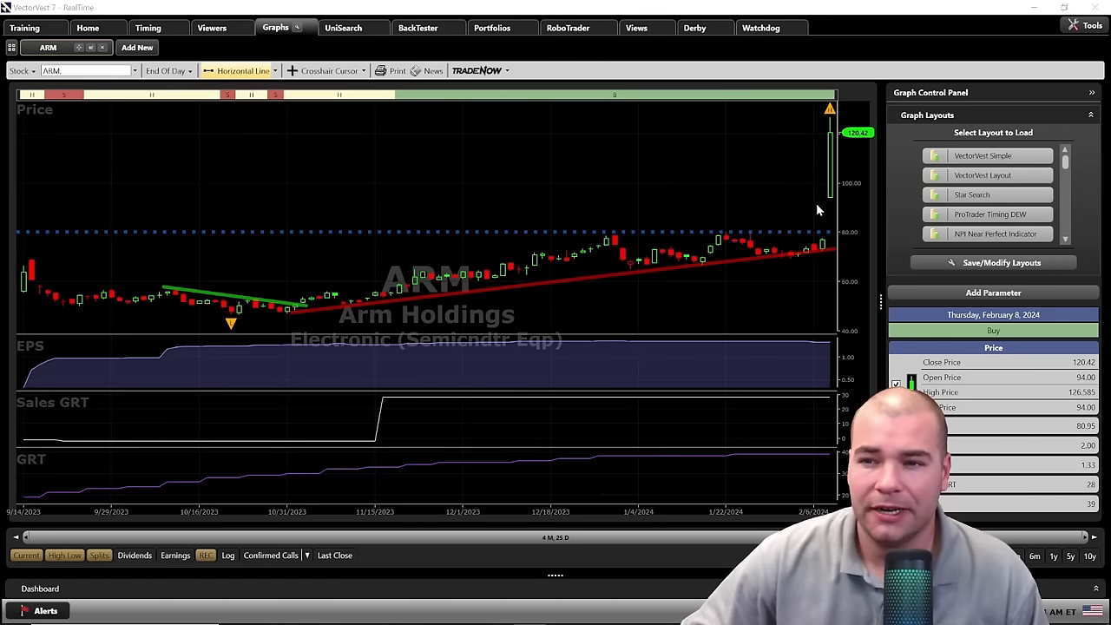